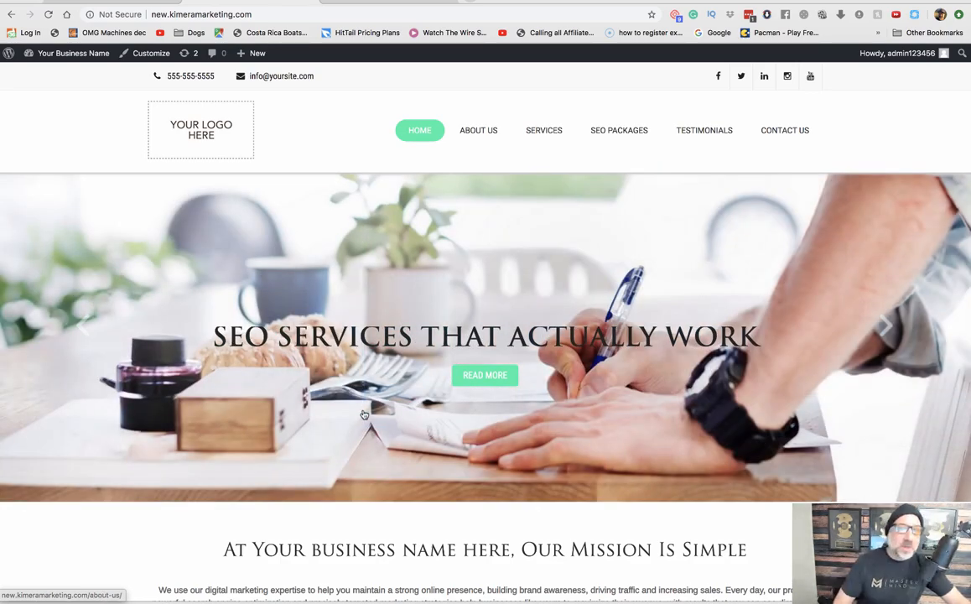
{"action": "mouse_move", "coordinate": [544, 130]}
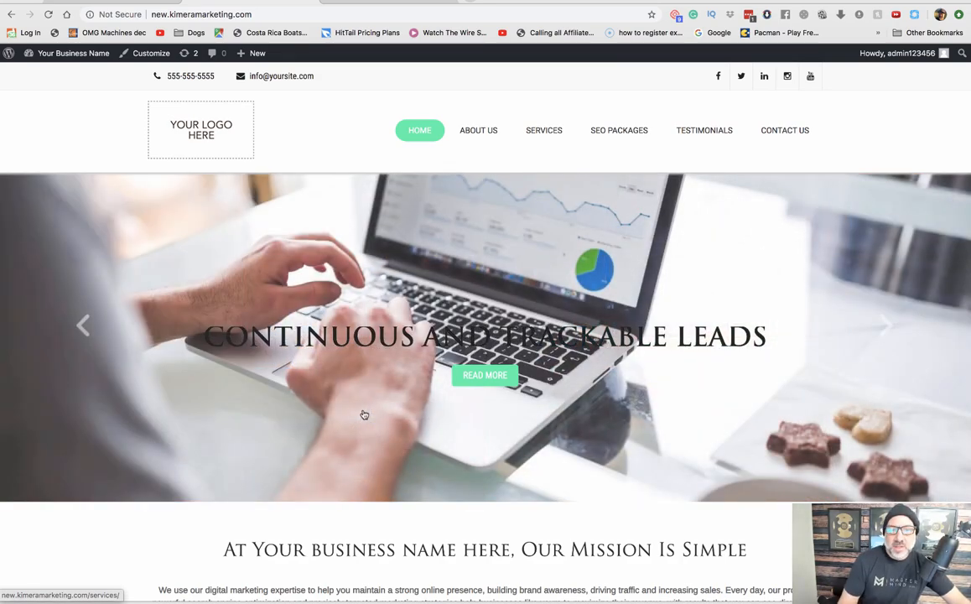
{"action": "mouse_move", "coordinate": [529, 469]}
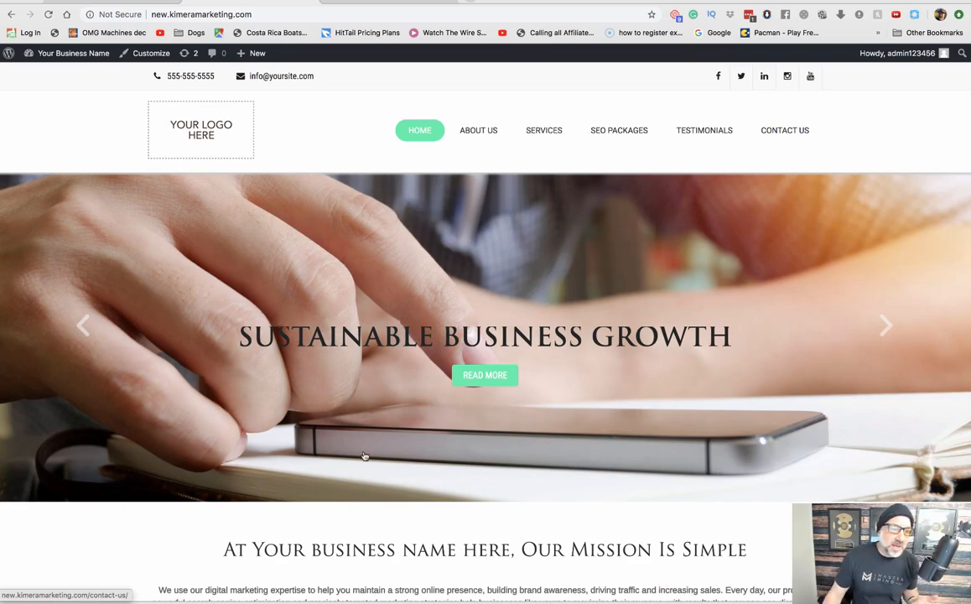
Scroll through the About Us page to look over its content.
{"action": "scroll", "scroll_direction": "down", "scroll_amount": 3}
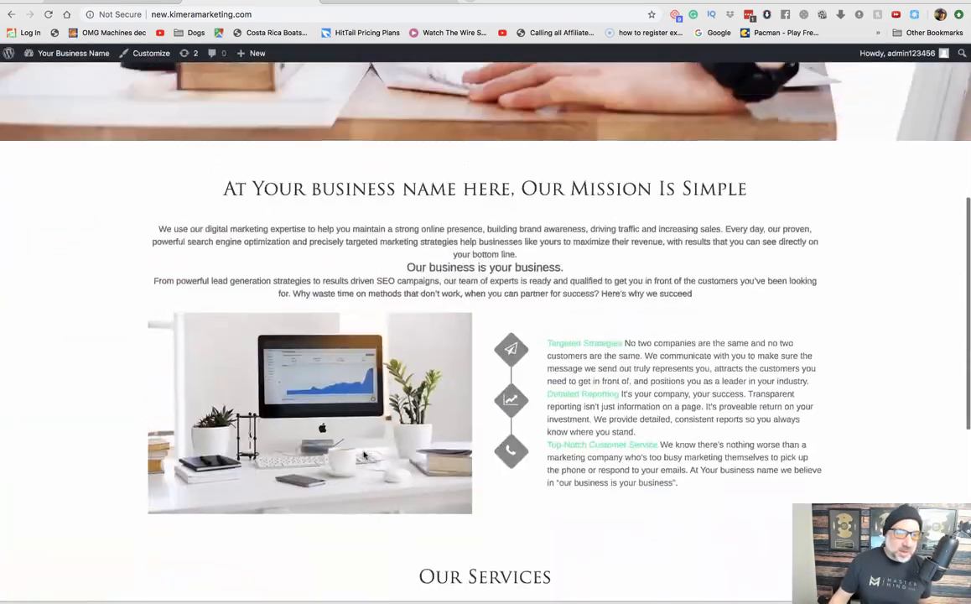
{"action": "scroll", "scroll_direction": "down", "scroll_amount": 3}
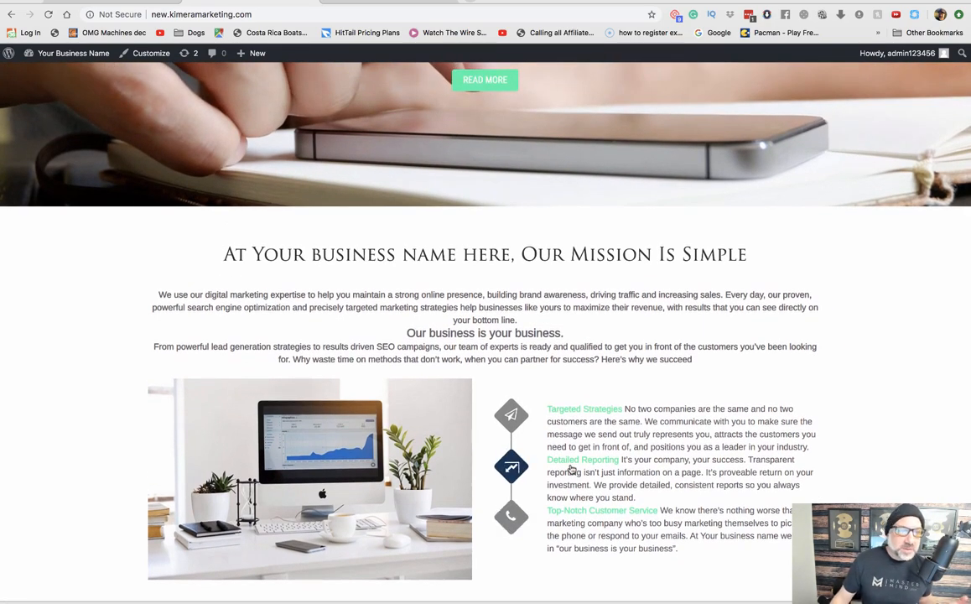
{"action": "scroll", "scroll_direction": "down", "scroll_amount": 3}
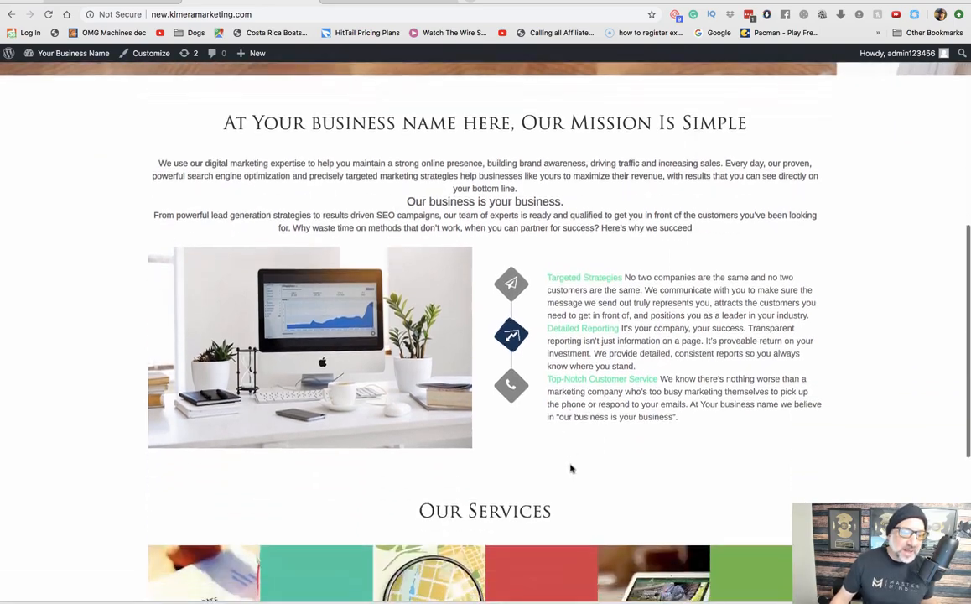
{"action": "scroll", "scroll_direction": "up", "scroll_amount": 3}
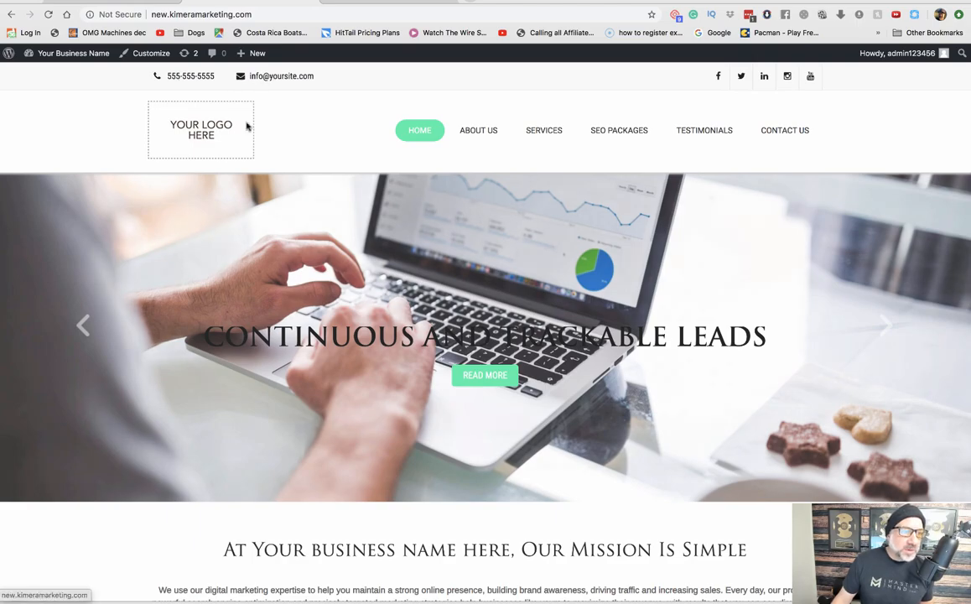
{"action": "scroll", "scroll_direction": "down", "scroll_amount": 3}
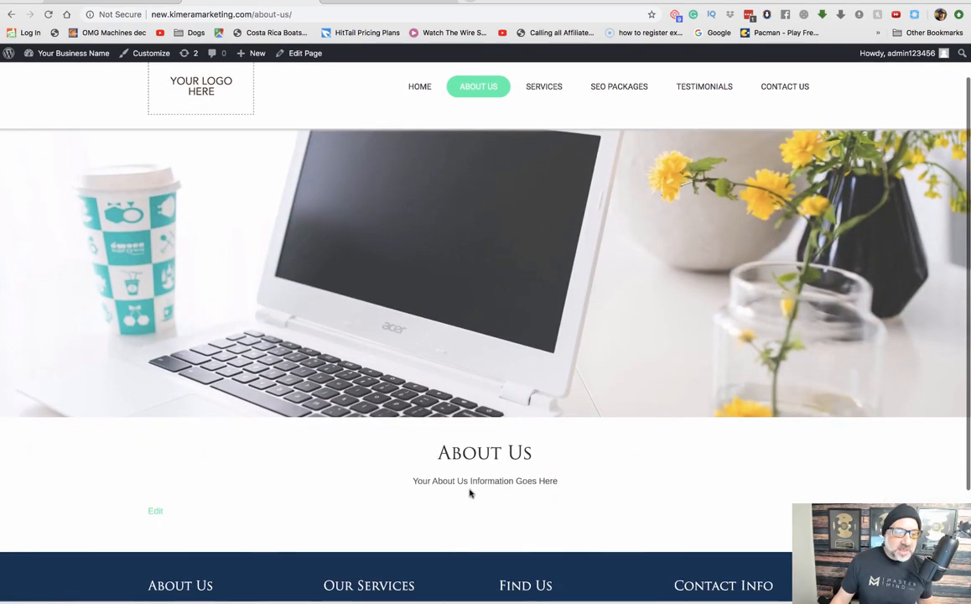
{"action": "mouse_move", "coordinate": [537, 493]}
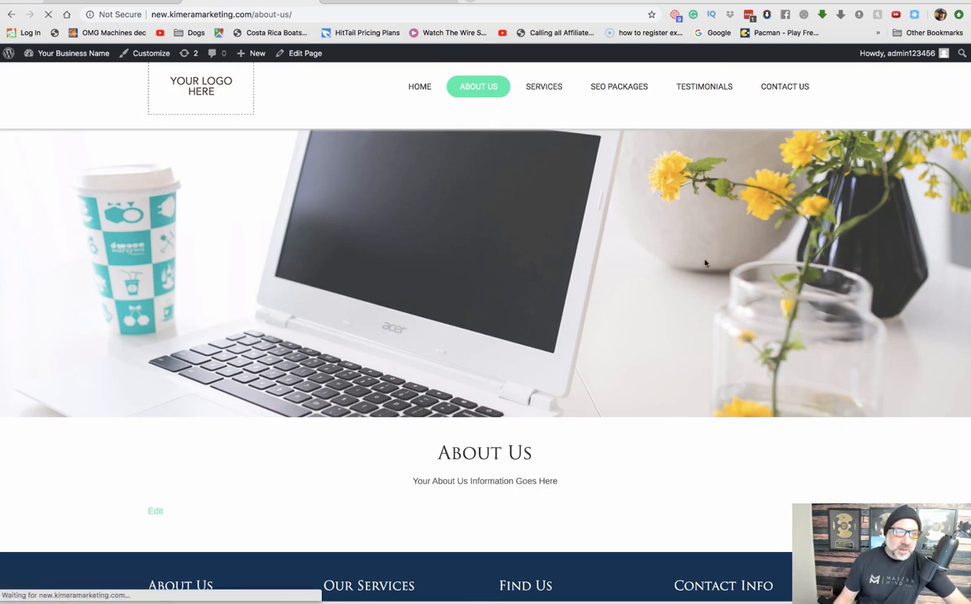
Visit the Services, SEO Packages and Testimonials pages from the navigation menu.
{"action": "left_click", "coordinate": [543, 86]}
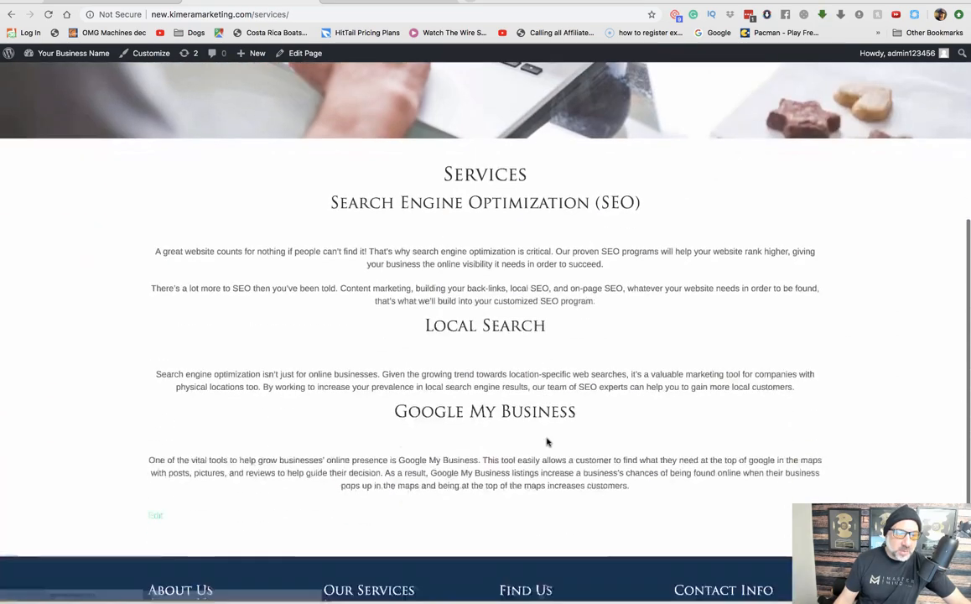
{"action": "scroll", "scroll_direction": "down", "scroll_amount": 3}
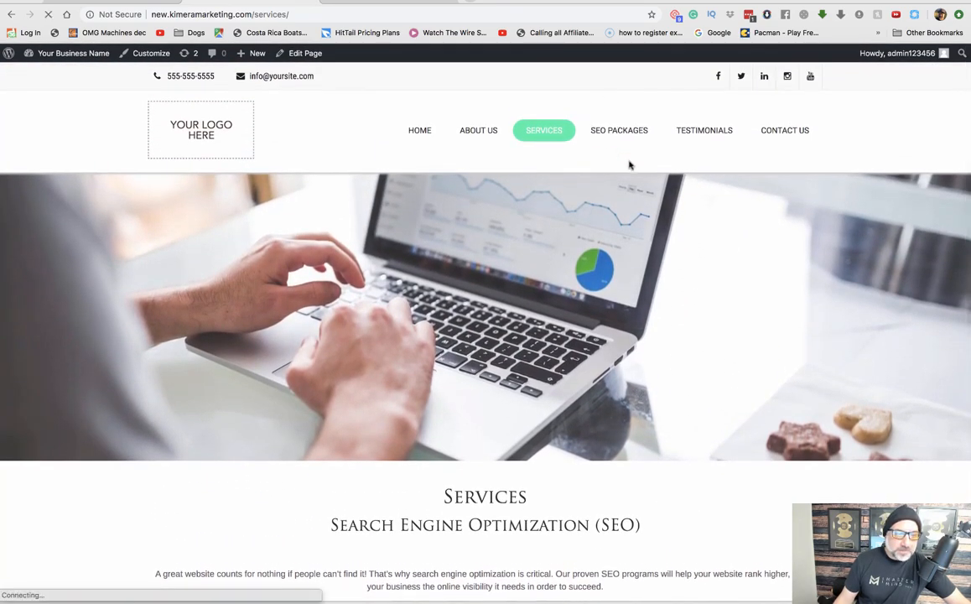
{"action": "left_click", "coordinate": [619, 130]}
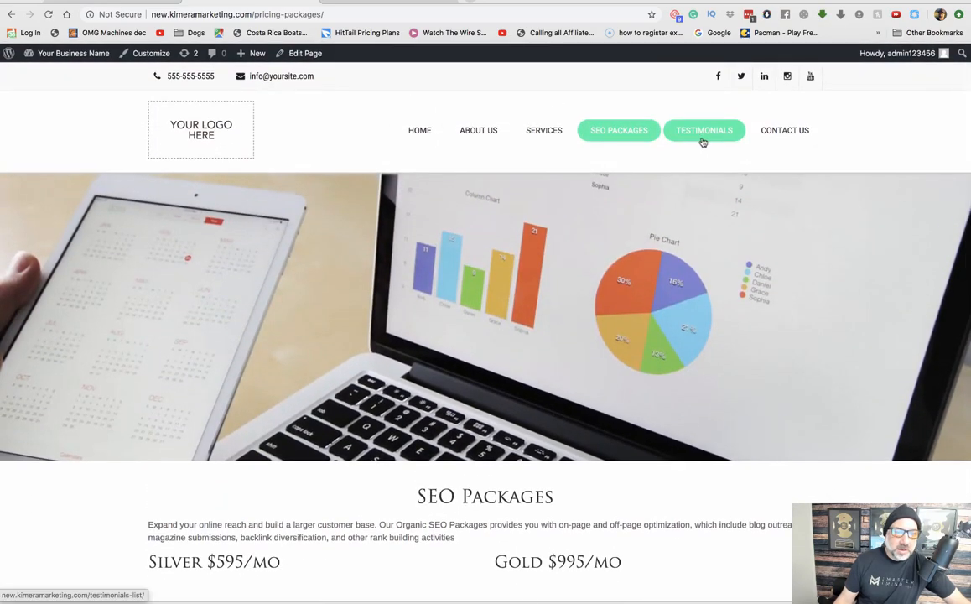
{"action": "left_click", "coordinate": [703, 130]}
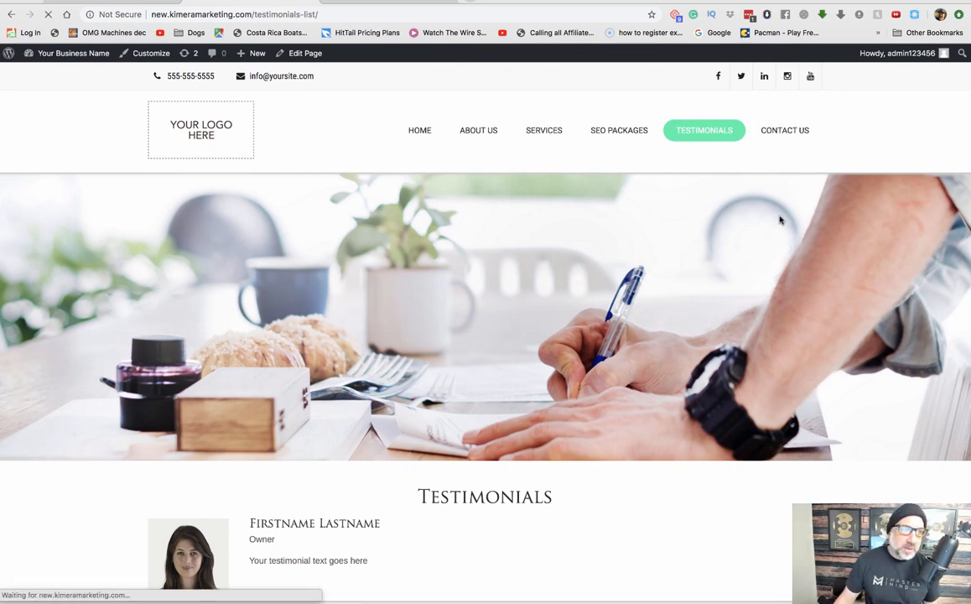
Visit the Contact Us page and look over its map, contact form and contact info.
{"action": "left_click", "coordinate": [784, 130]}
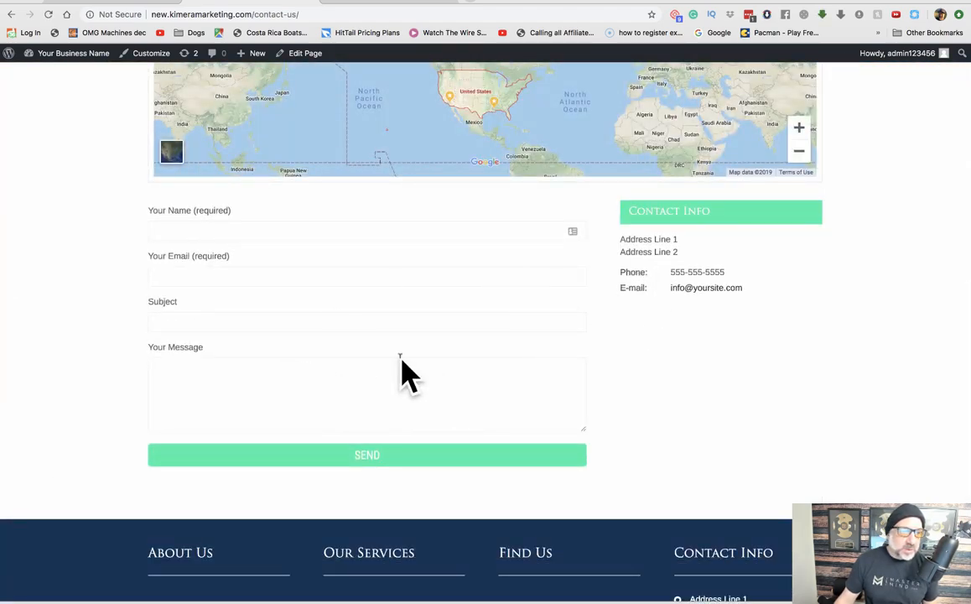
{"action": "scroll", "scroll_direction": "up", "scroll_amount": 3}
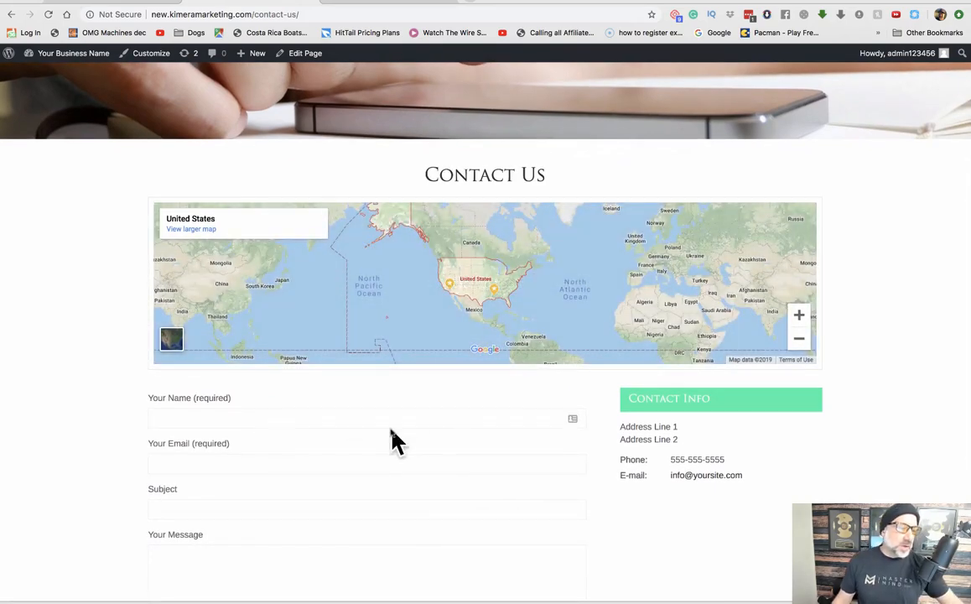
{"action": "scroll", "scroll_direction": "down", "scroll_amount": 3}
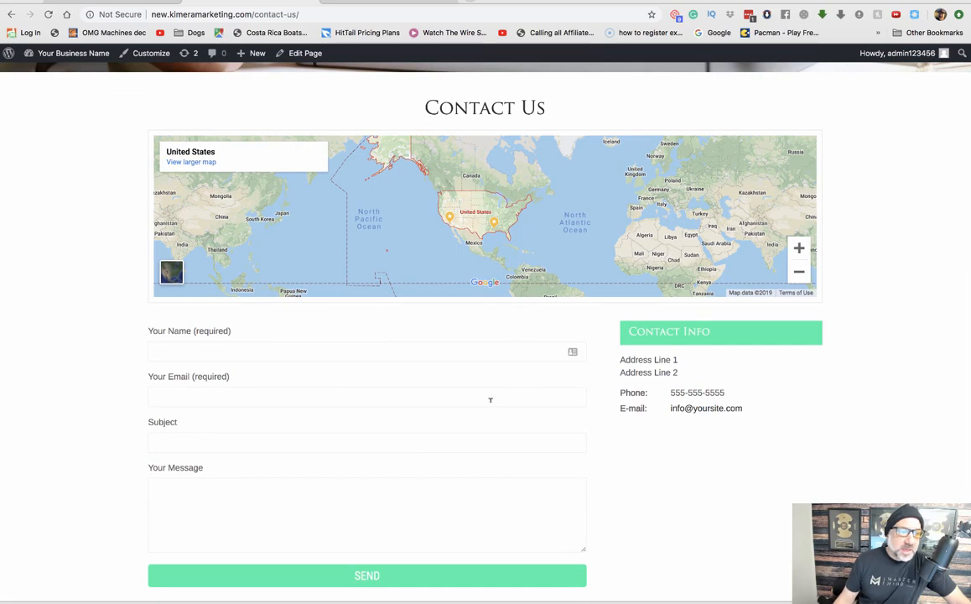
{"action": "scroll", "scroll_direction": "up", "scroll_amount": 3}
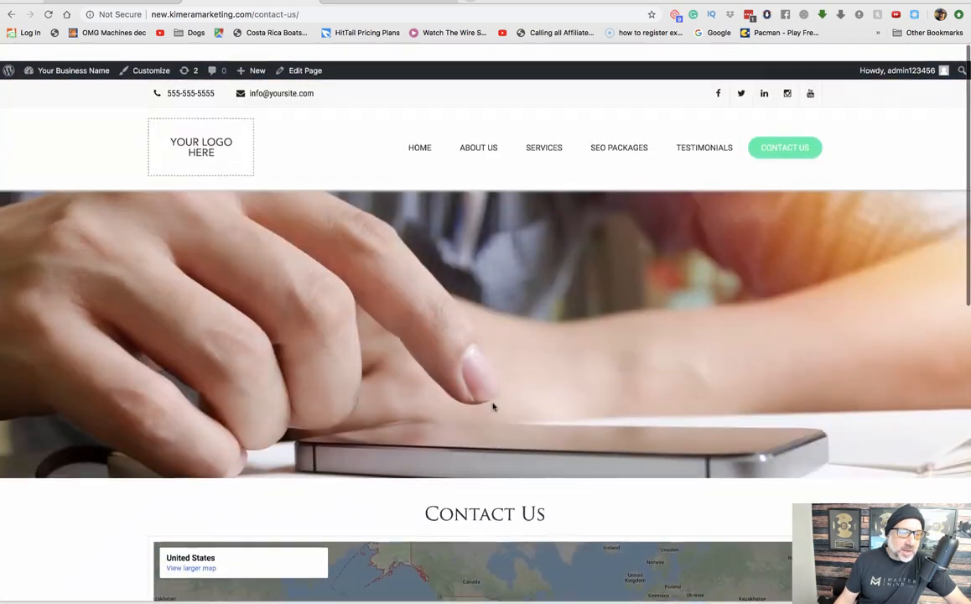
{"action": "scroll", "scroll_direction": "down", "scroll_amount": 3}
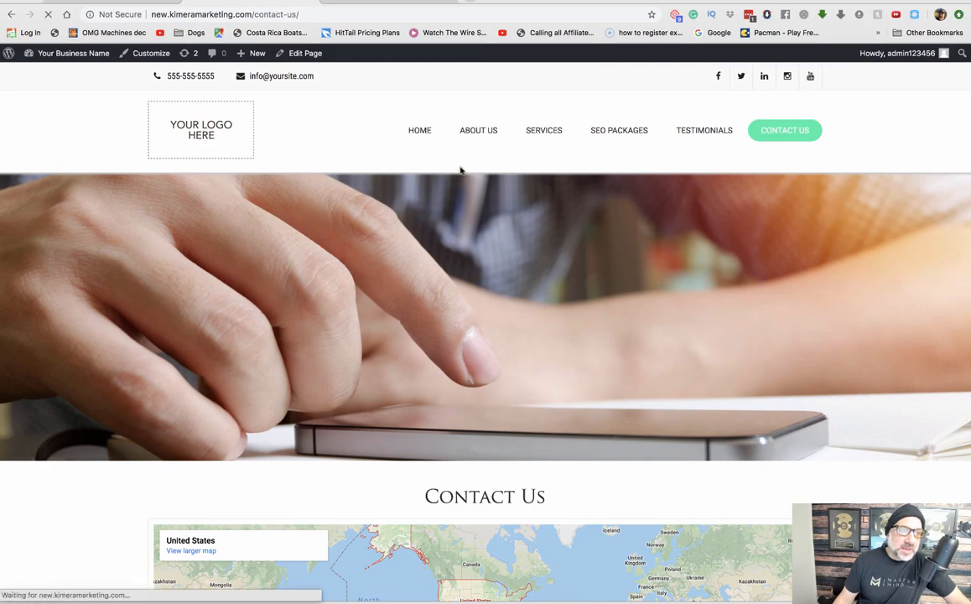
Return to the demo site's home page before switching to the Kimera Digital Marketing dashboard.
{"action": "left_click", "coordinate": [419, 130]}
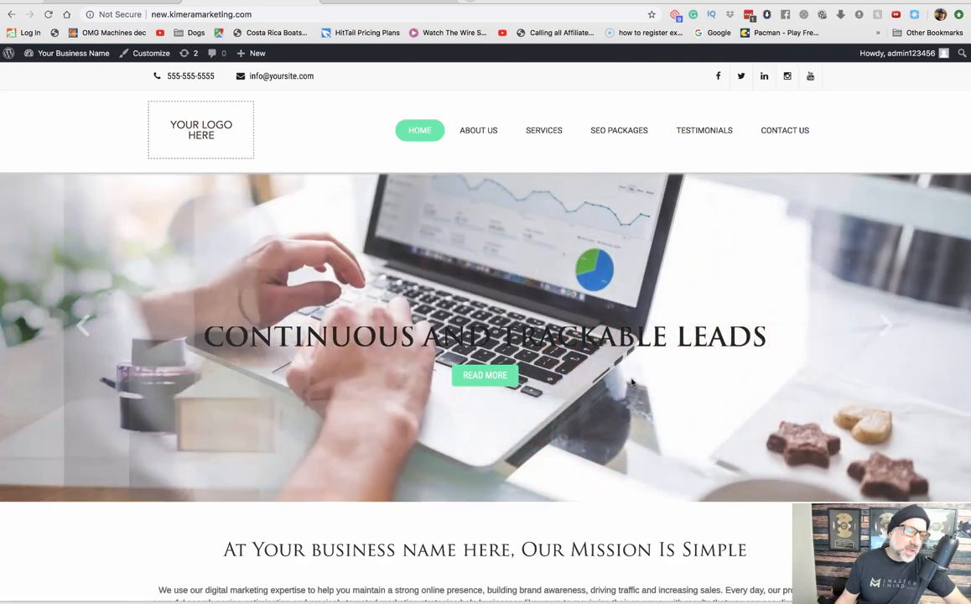
{"action": "scroll", "scroll_direction": "down", "scroll_amount": 3}
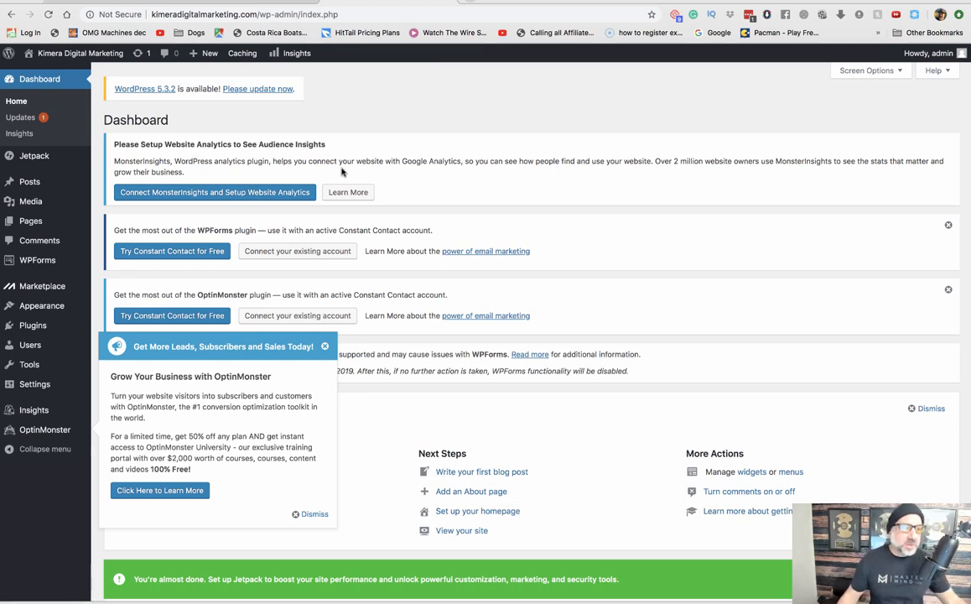
Search the plugin directory for 'all in one wp migration' from Plugins > Add New.
{"action": "left_click", "coordinate": [31, 325]}
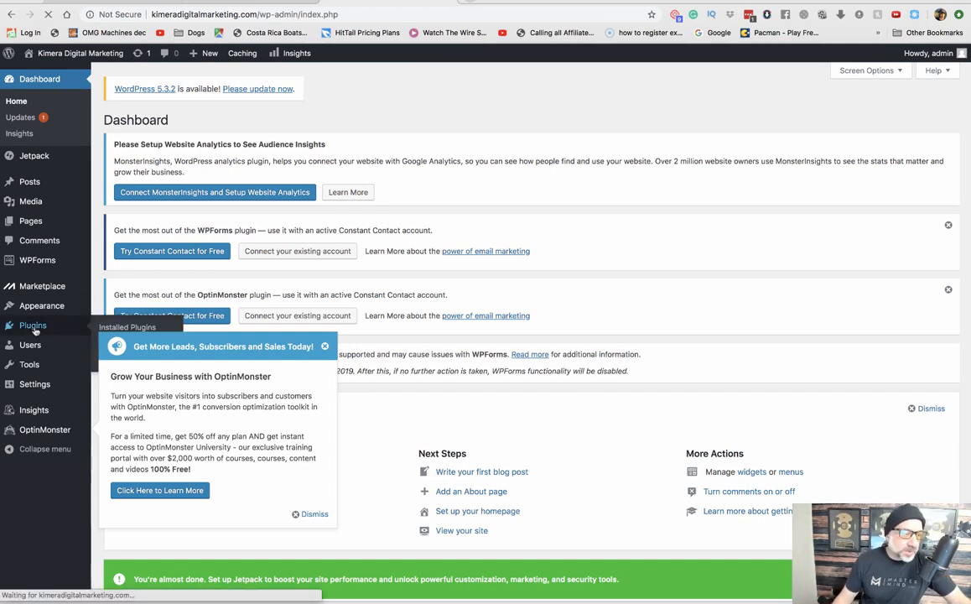
{"action": "left_click", "coordinate": [33, 324]}
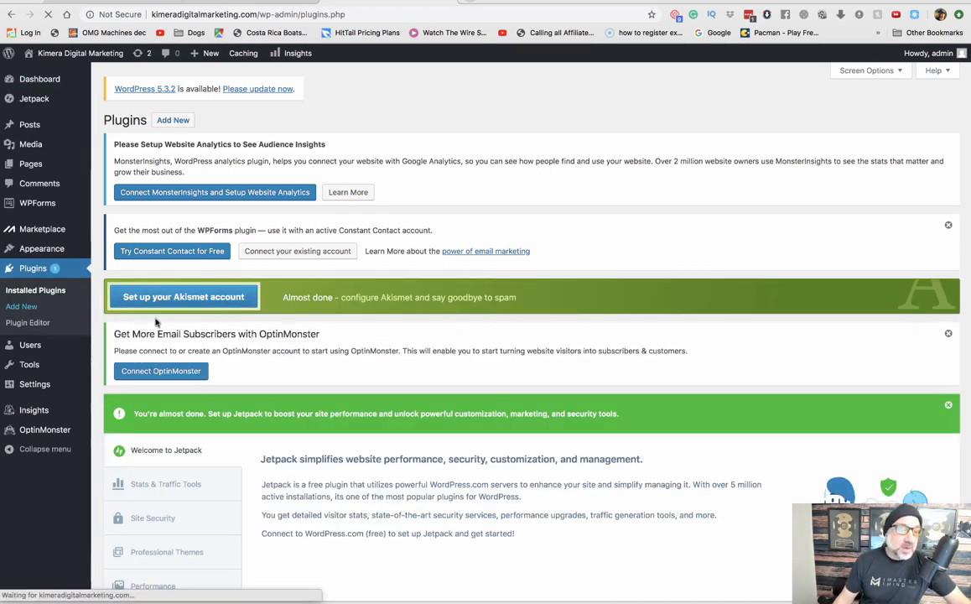
{"action": "mouse_move", "coordinate": [496, 308]}
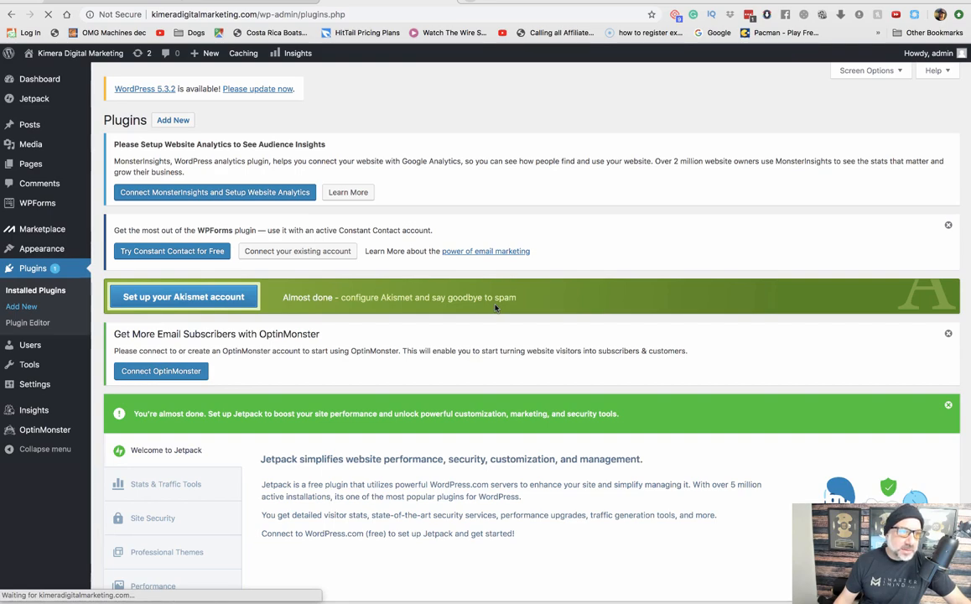
{"action": "left_click", "coordinate": [21, 306]}
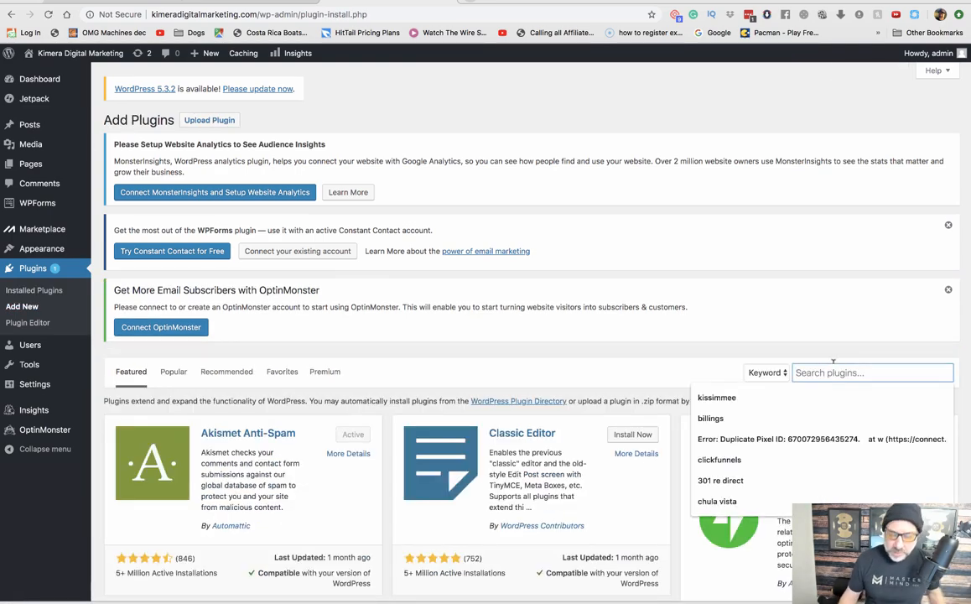
{"action": "type", "text": "all in one wp migration"}
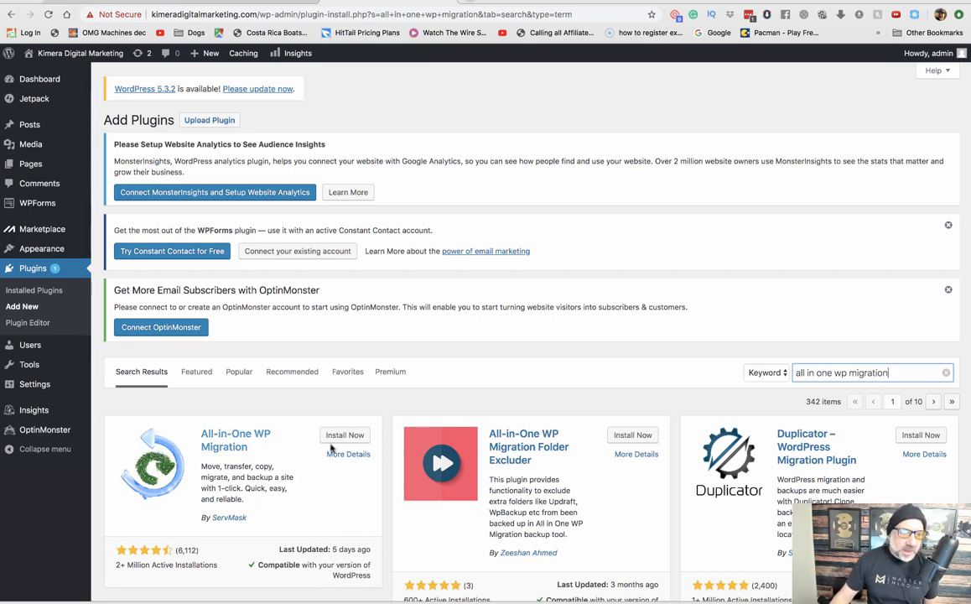
Install and activate the All-in-One WP Migration plugin.
{"action": "left_click", "coordinate": [344, 434]}
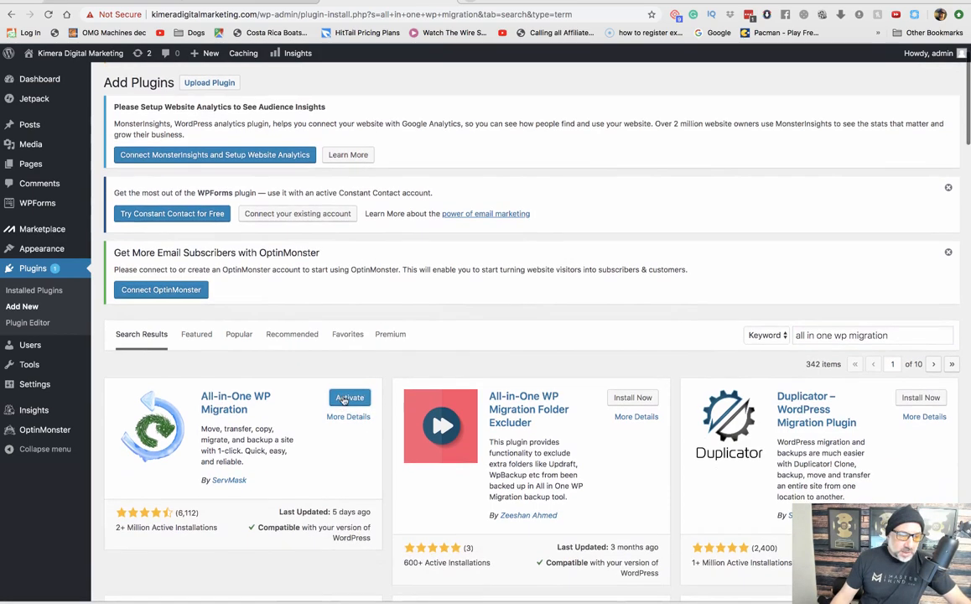
{"action": "left_click", "coordinate": [349, 396]}
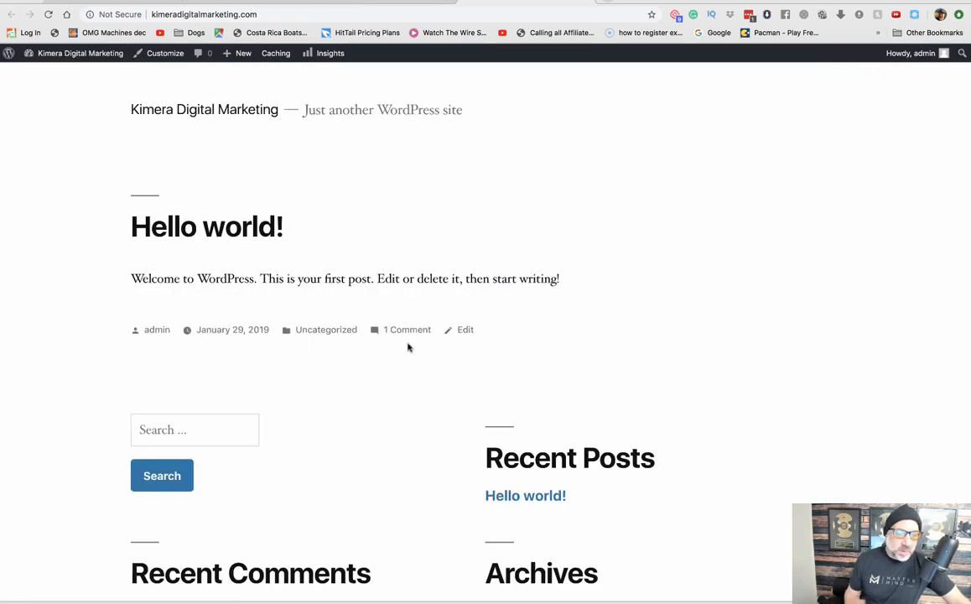
{"action": "mouse_move", "coordinate": [414, 20]}
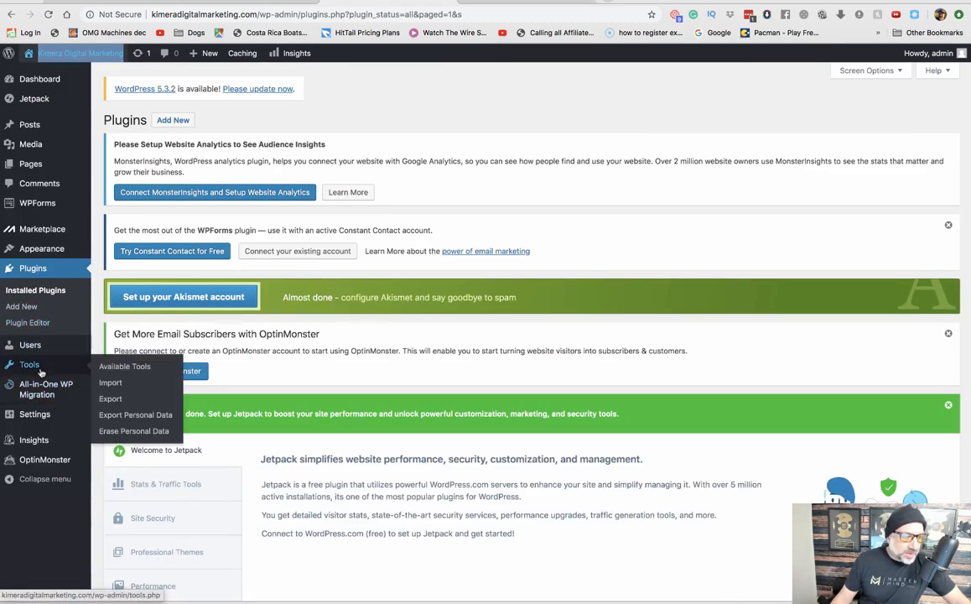
{"action": "mouse_move", "coordinate": [30, 345]}
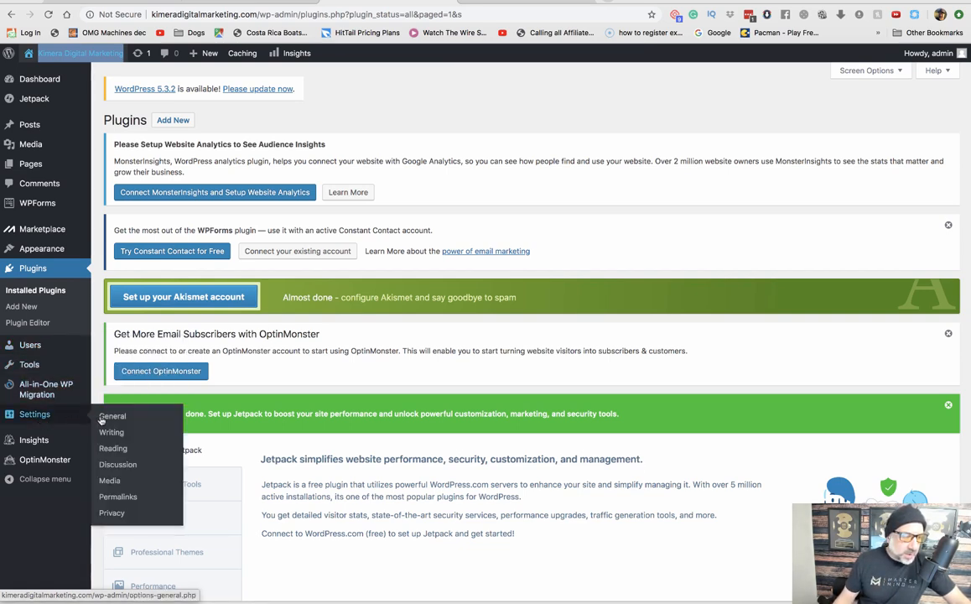
Review the General Settings page down to the Save Changes button.
{"action": "left_click", "coordinate": [112, 415]}
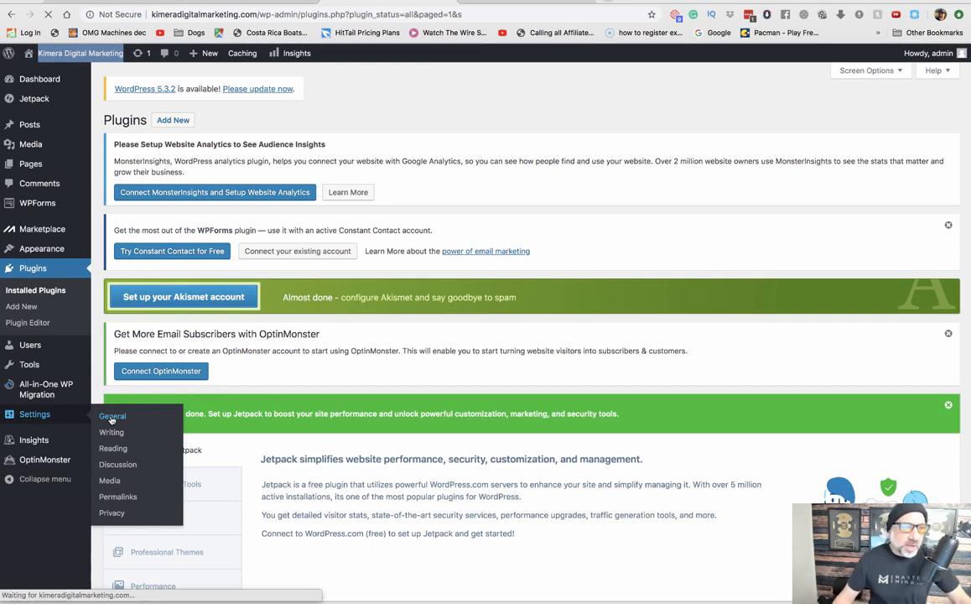
{"action": "left_click", "coordinate": [113, 415]}
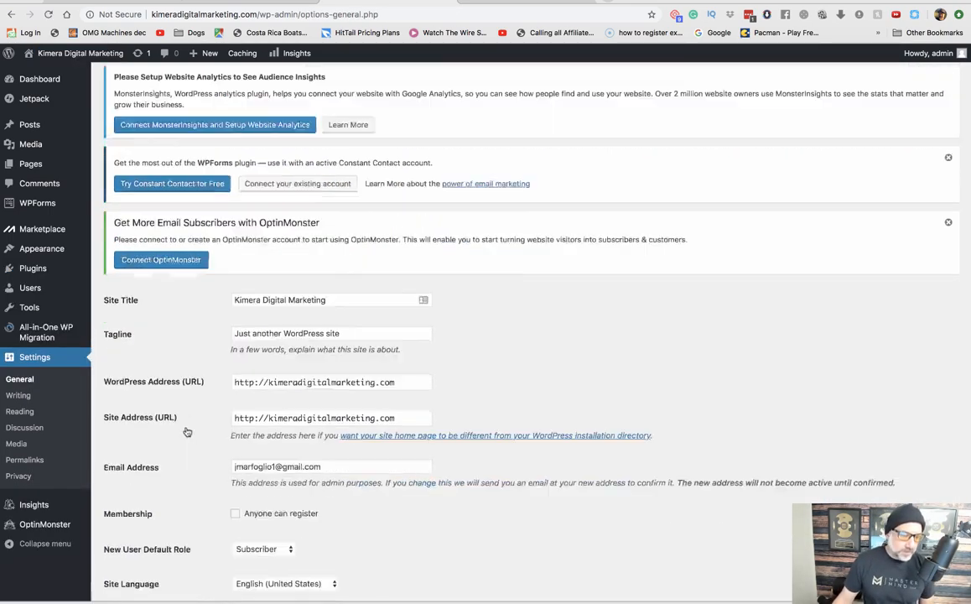
{"action": "scroll", "scroll_direction": "down", "scroll_amount": 3}
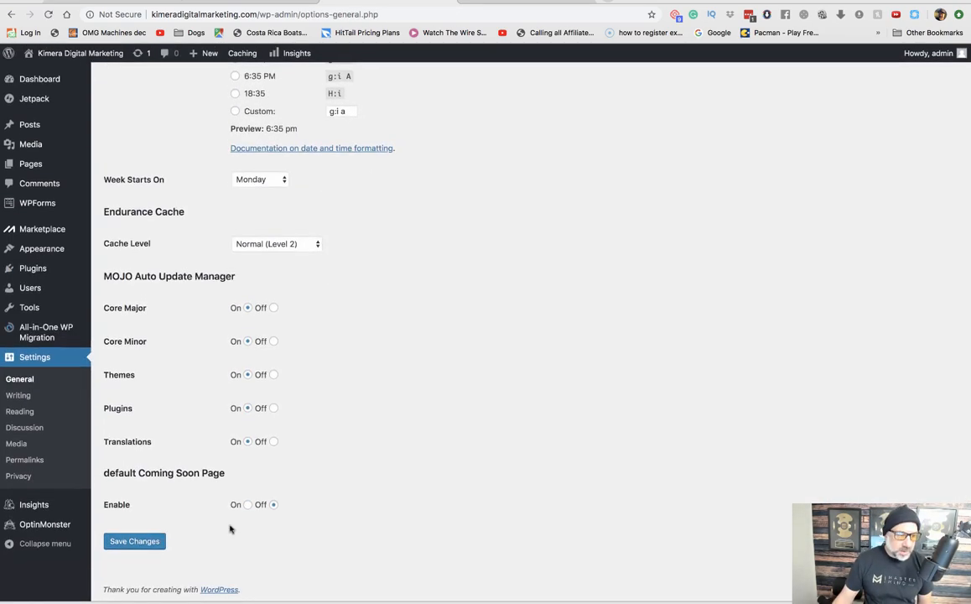
{"action": "mouse_move", "coordinate": [201, 498]}
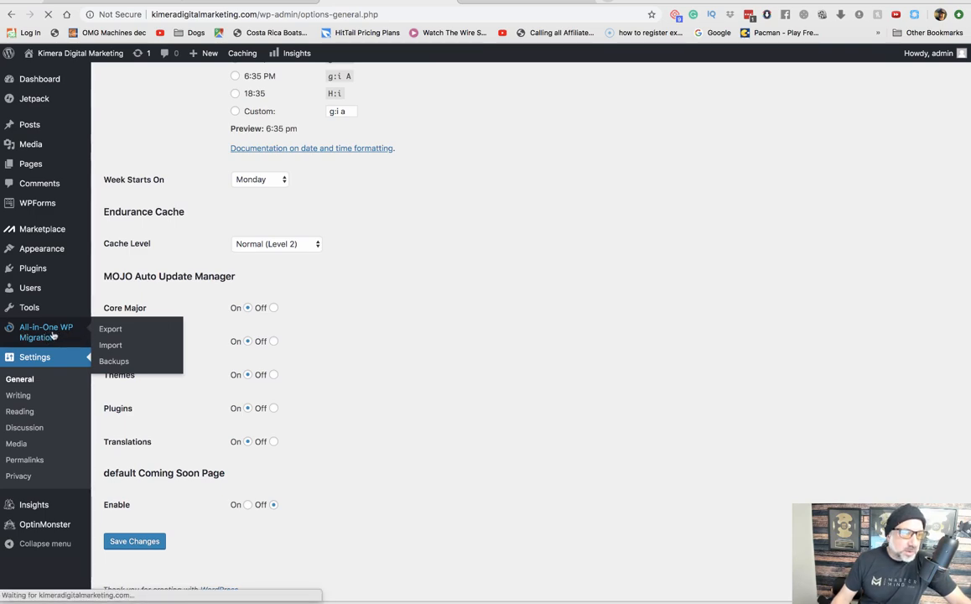
Choose the newest .wpress backup file as the import source in All-in-One WP Migration.
{"action": "left_click", "coordinate": [109, 327]}
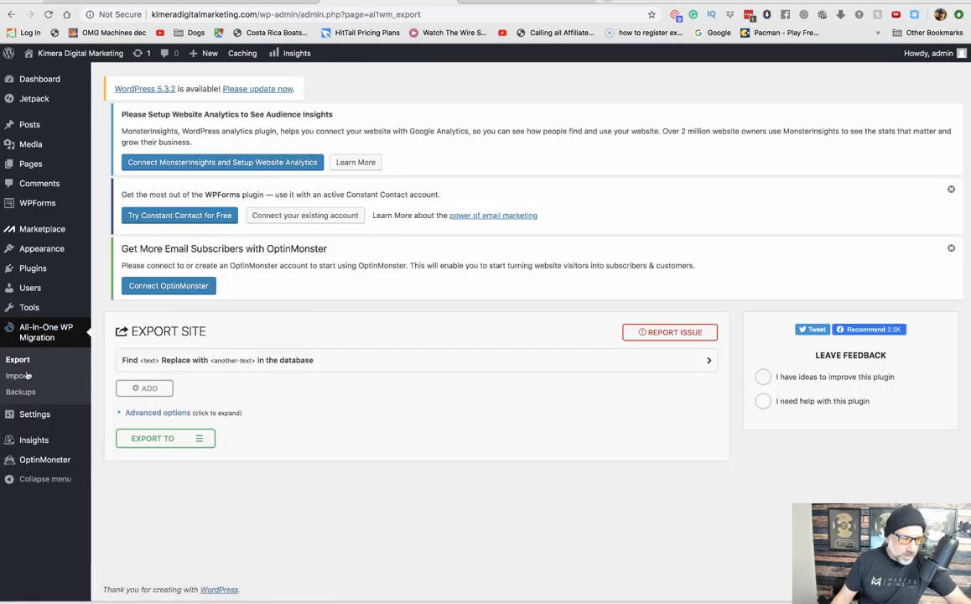
{"action": "left_click", "coordinate": [18, 374]}
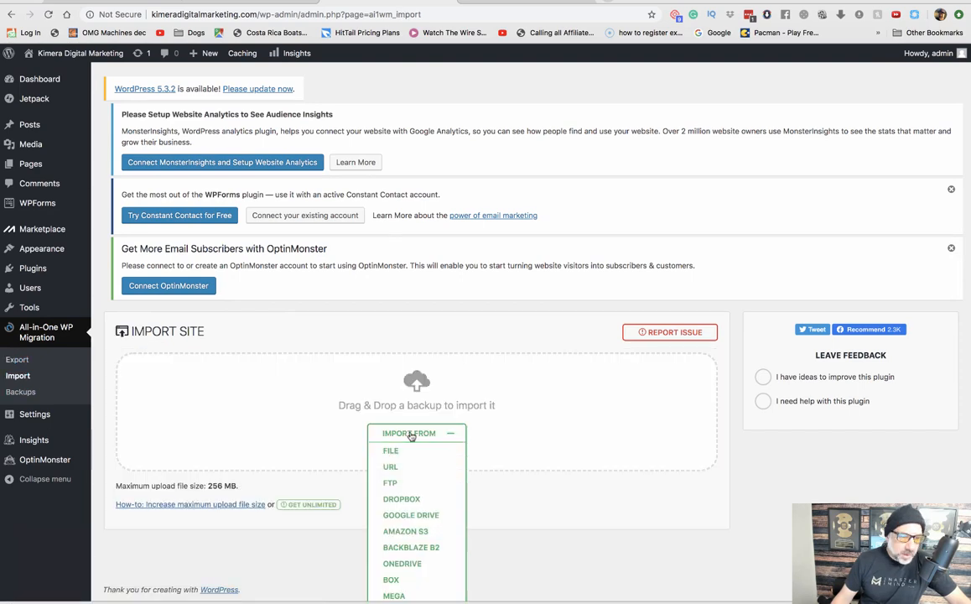
{"action": "left_click", "coordinate": [390, 451]}
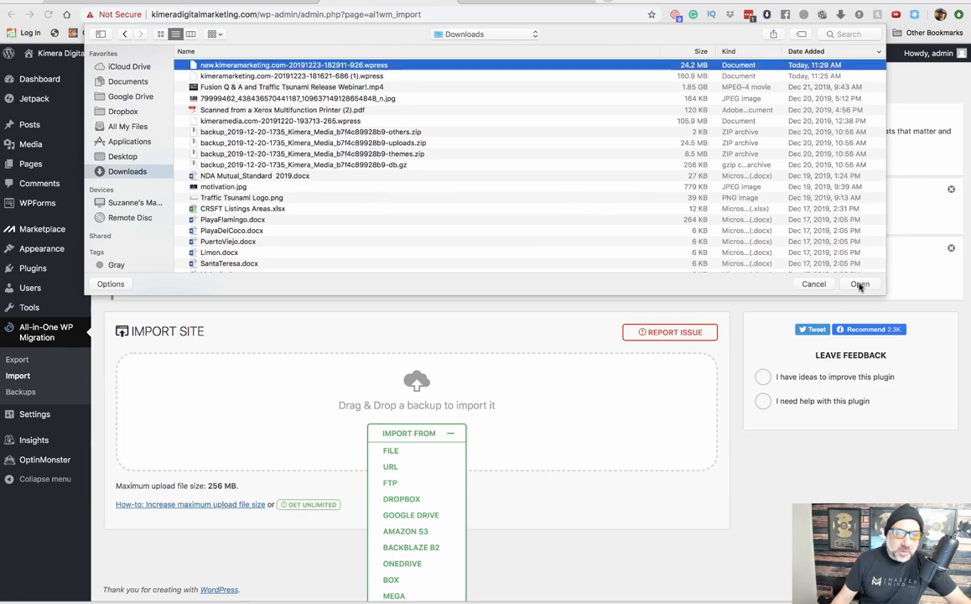
{"action": "left_click", "coordinate": [859, 283]}
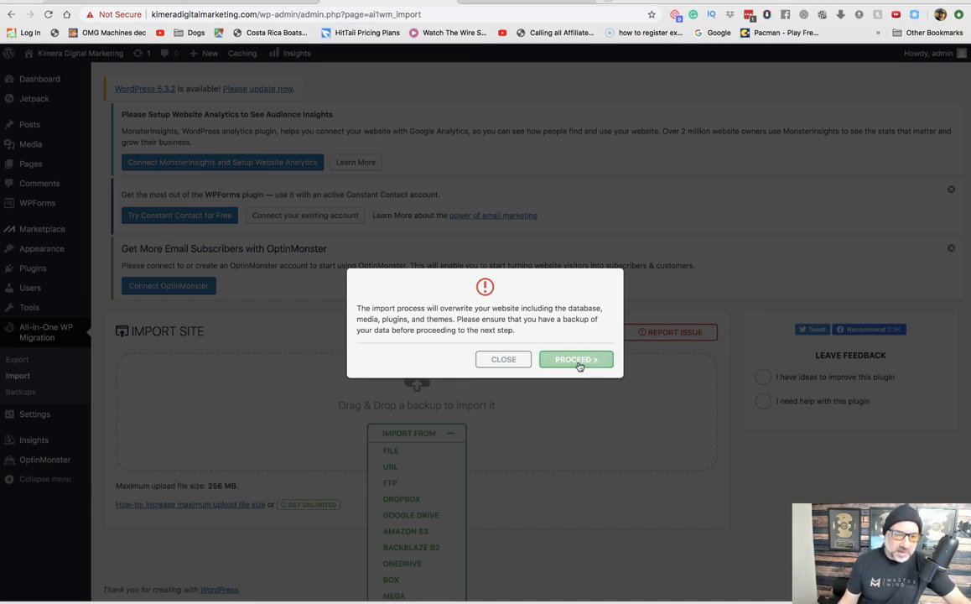
{"action": "mouse_move", "coordinate": [582, 372]}
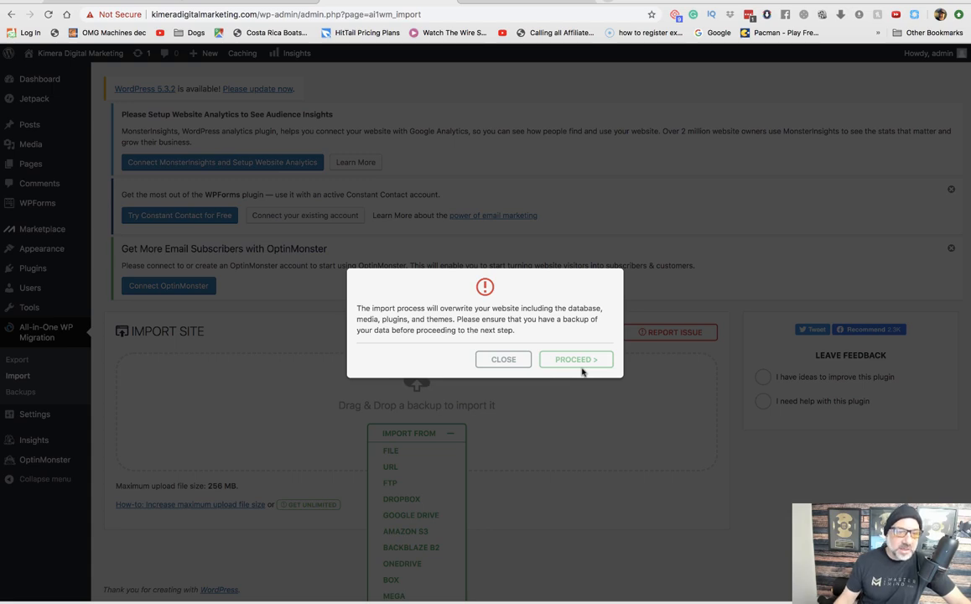
Confirm overwriting the site with the backup and finish the import.
{"action": "left_click", "coordinate": [576, 358]}
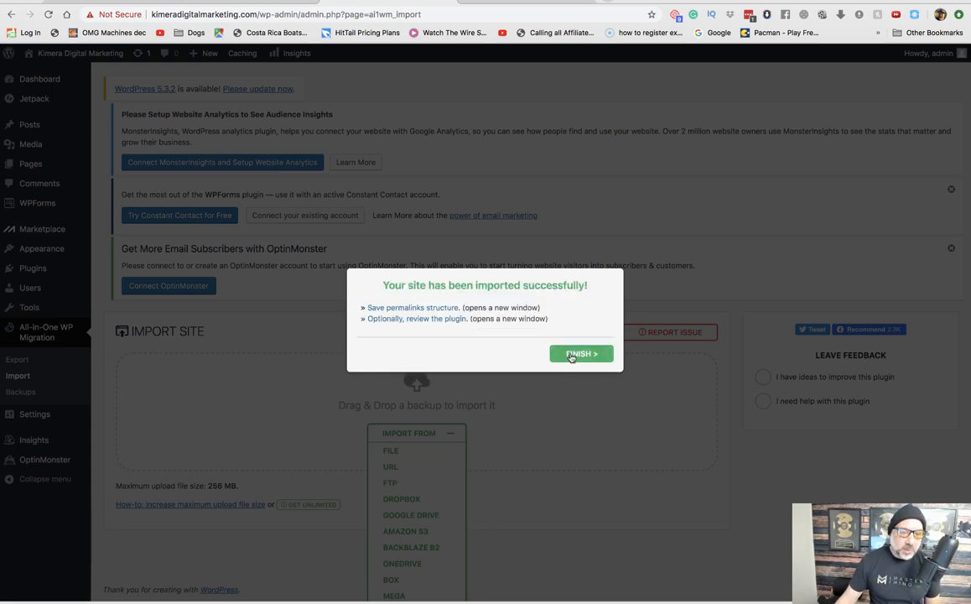
{"action": "left_click", "coordinate": [580, 353]}
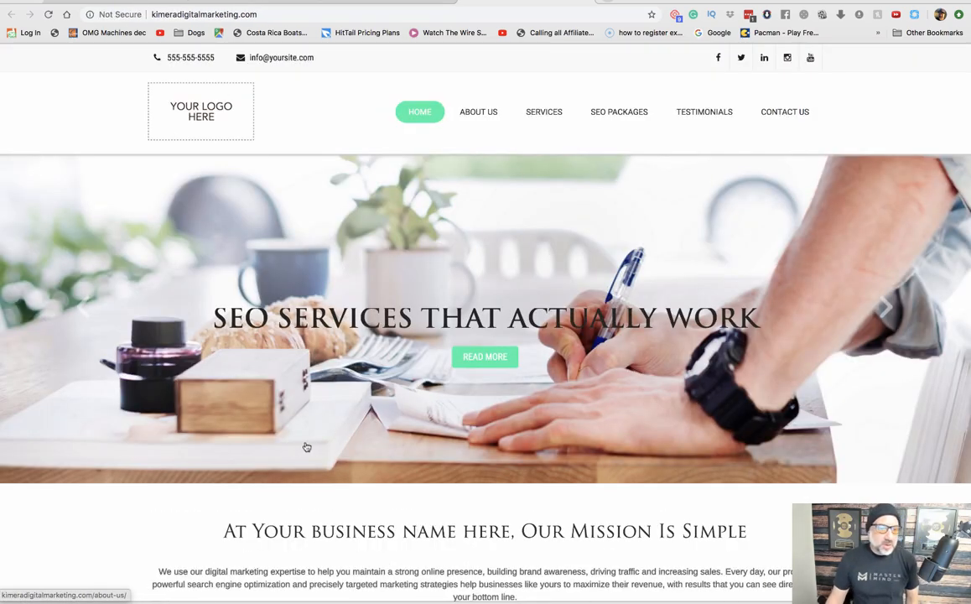
Look over the live home page showing the imported SEO services theme.
{"action": "scroll", "scroll_direction": "down", "scroll_amount": 3}
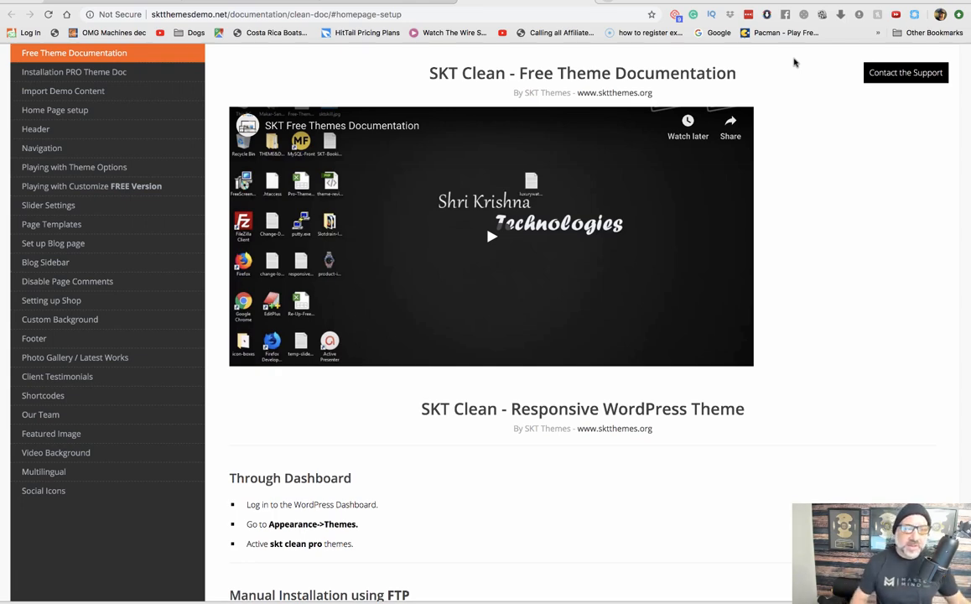
{"action": "mouse_move", "coordinate": [63, 91]}
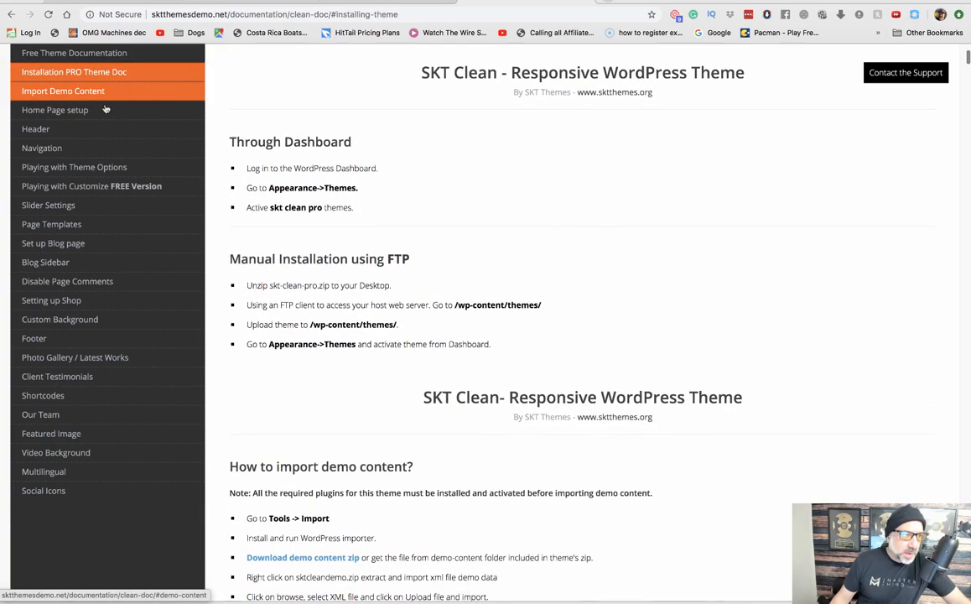
Read the Header section on logo, tagline, phone/email and social icon settings.
{"action": "left_click", "coordinate": [54, 110]}
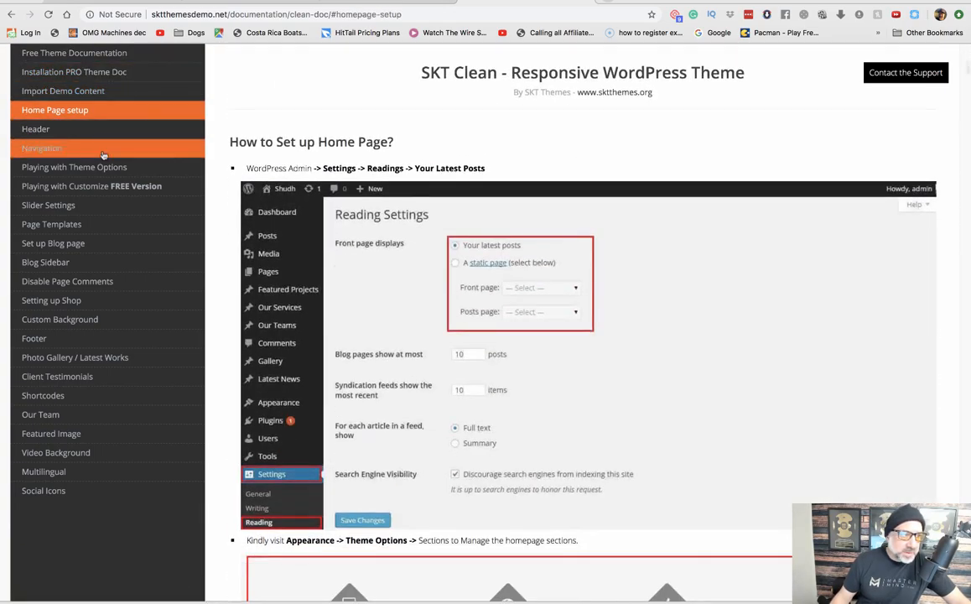
{"action": "left_click", "coordinate": [35, 128]}
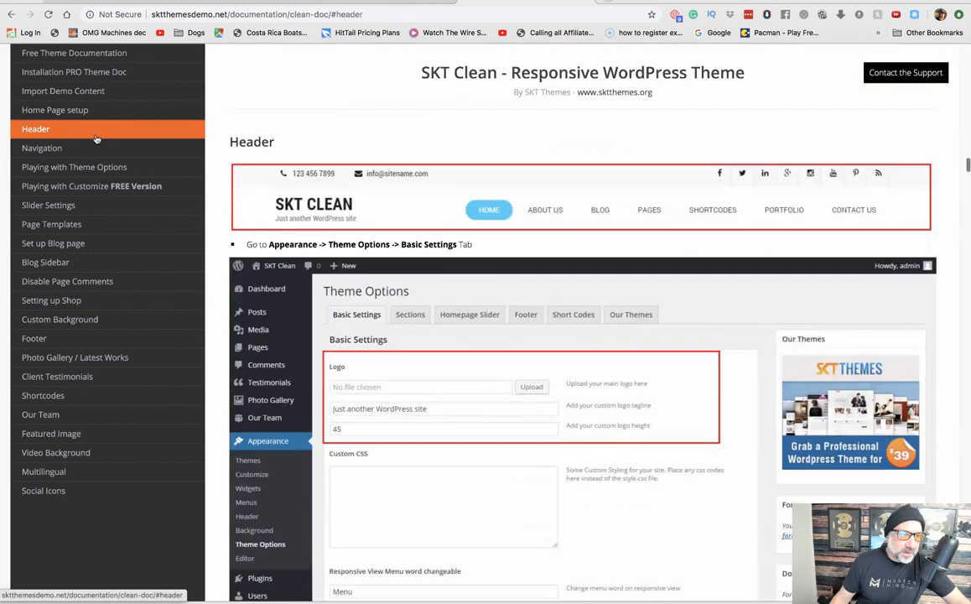
{"action": "mouse_move", "coordinate": [419, 237]}
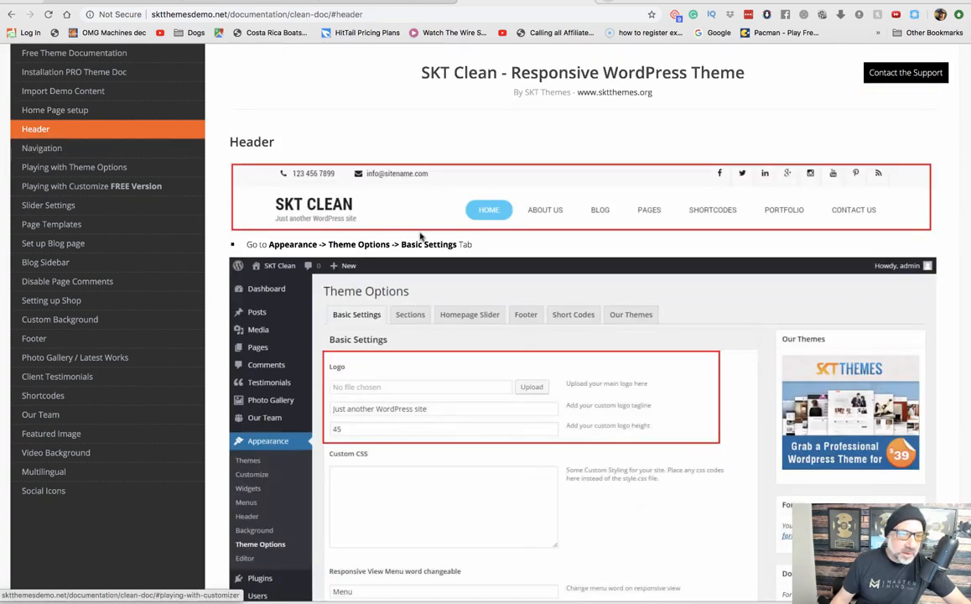
{"action": "mouse_move", "coordinate": [292, 224]}
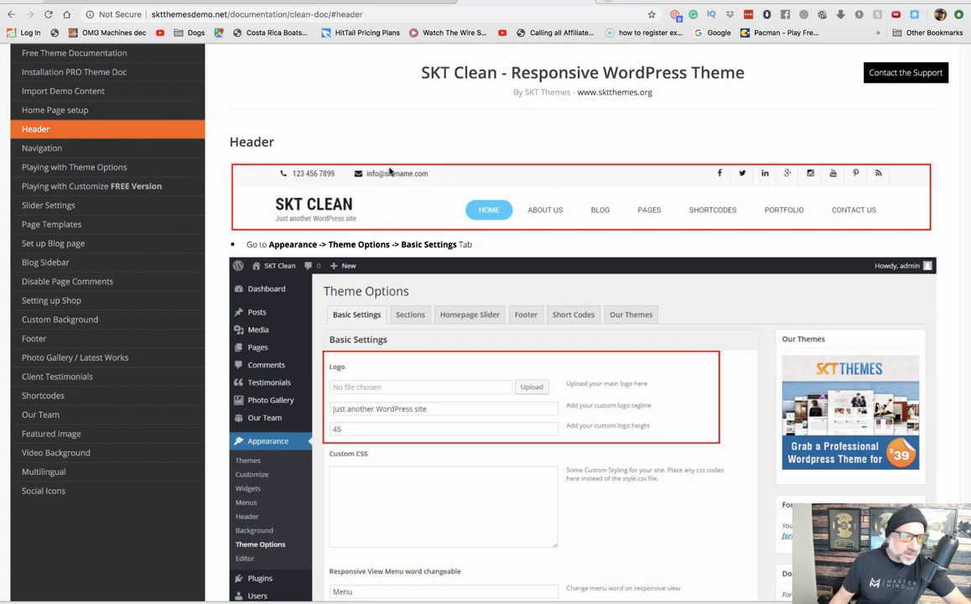
{"action": "mouse_move", "coordinate": [389, 178]}
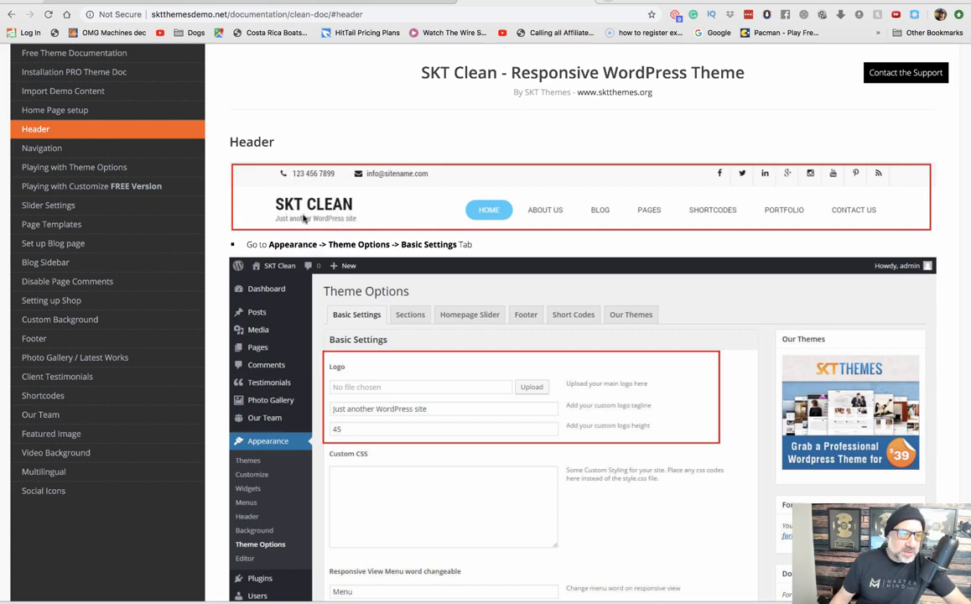
{"action": "scroll", "scroll_direction": "down", "scroll_amount": 3}
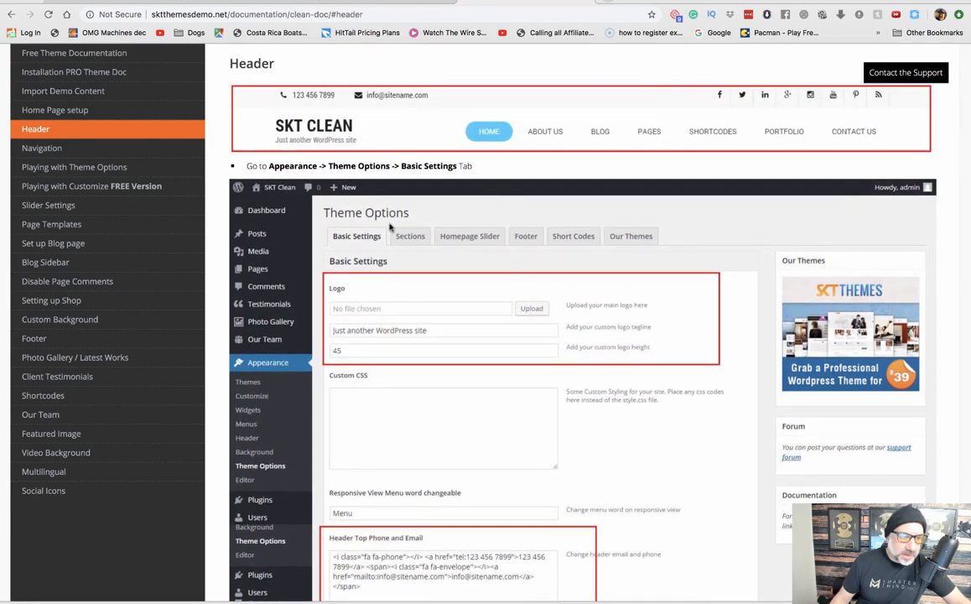
{"action": "mouse_move", "coordinate": [527, 339]}
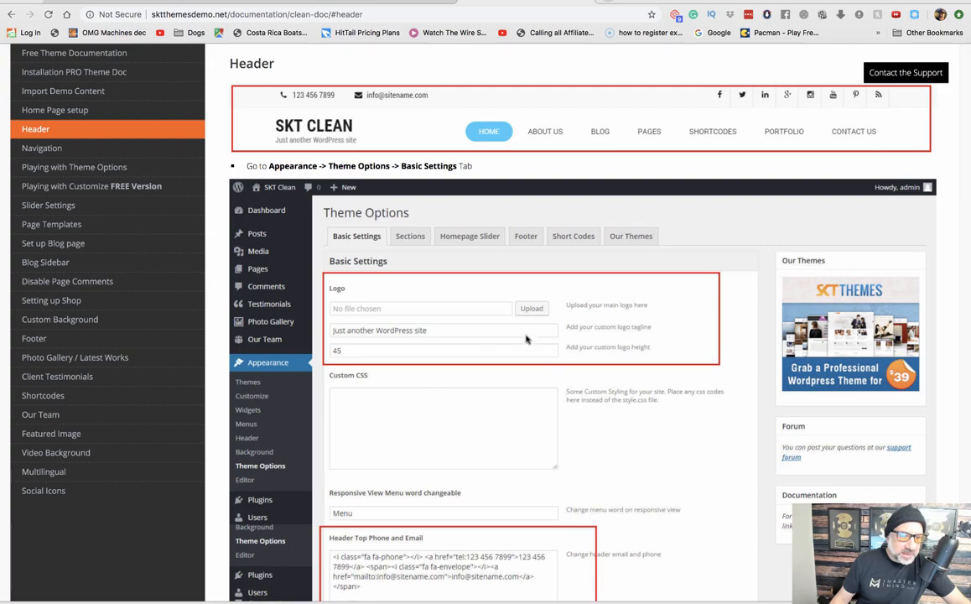
{"action": "scroll", "scroll_direction": "down", "scroll_amount": 3}
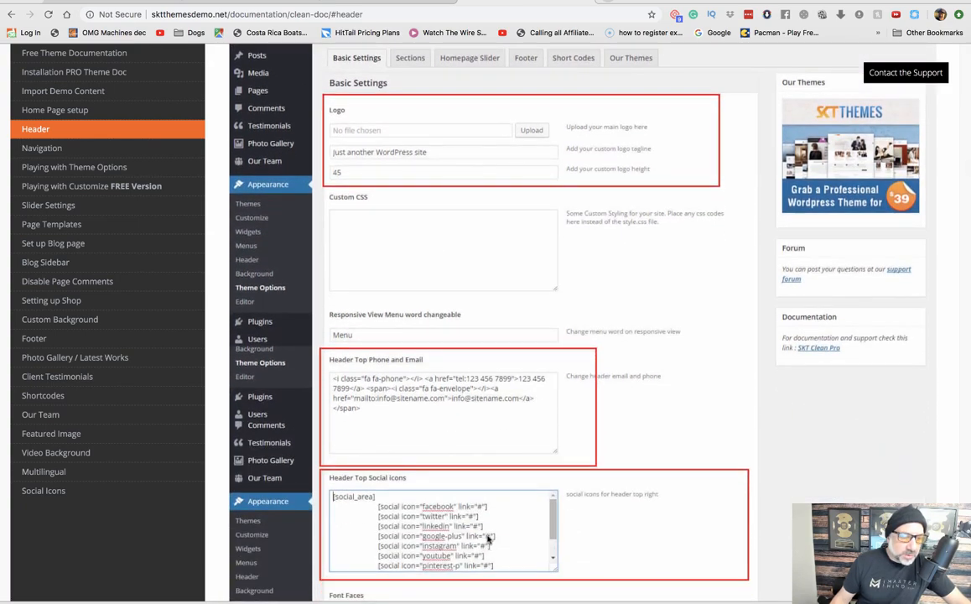
{"action": "mouse_move", "coordinate": [143, 344]}
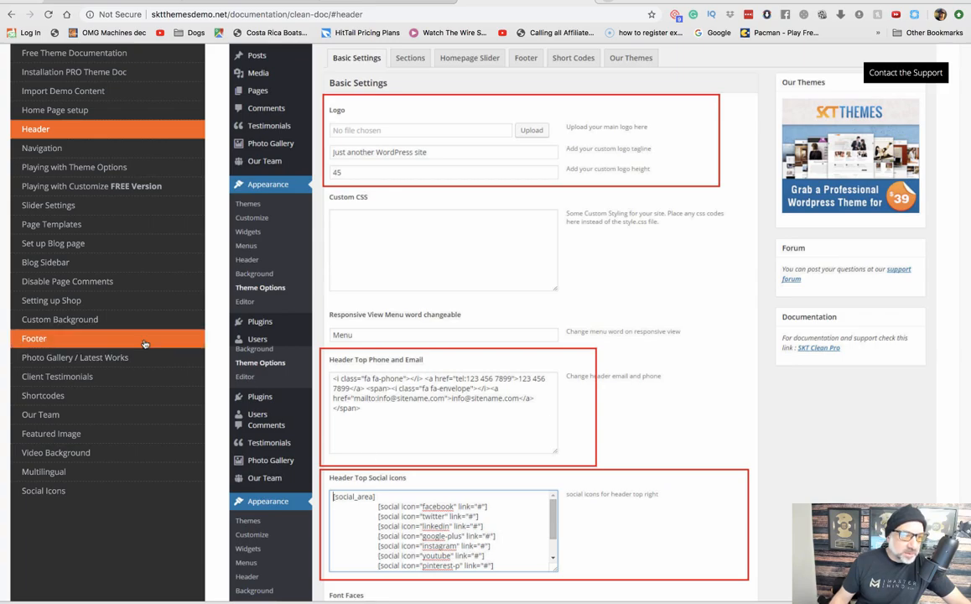
Read the Footer section and continue into the widgets and theme options guide.
{"action": "left_click", "coordinate": [33, 338]}
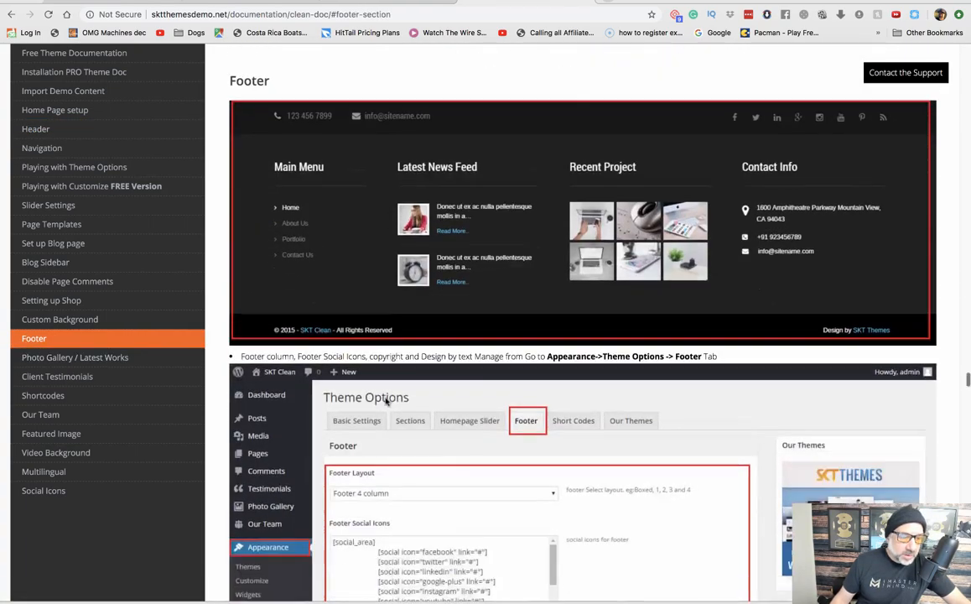
{"action": "scroll", "scroll_direction": "down", "scroll_amount": 3}
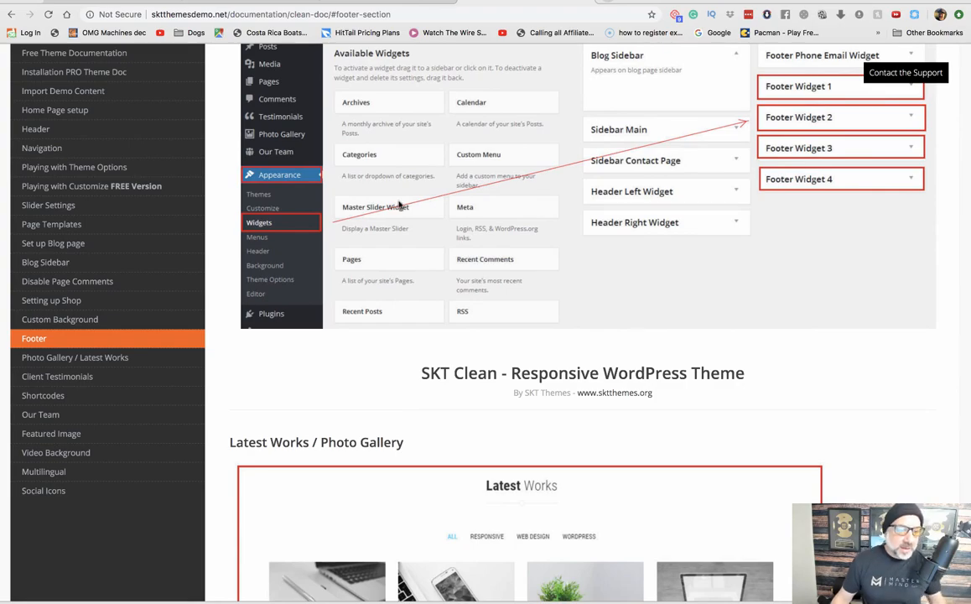
{"action": "scroll", "scroll_direction": "down", "scroll_amount": 3}
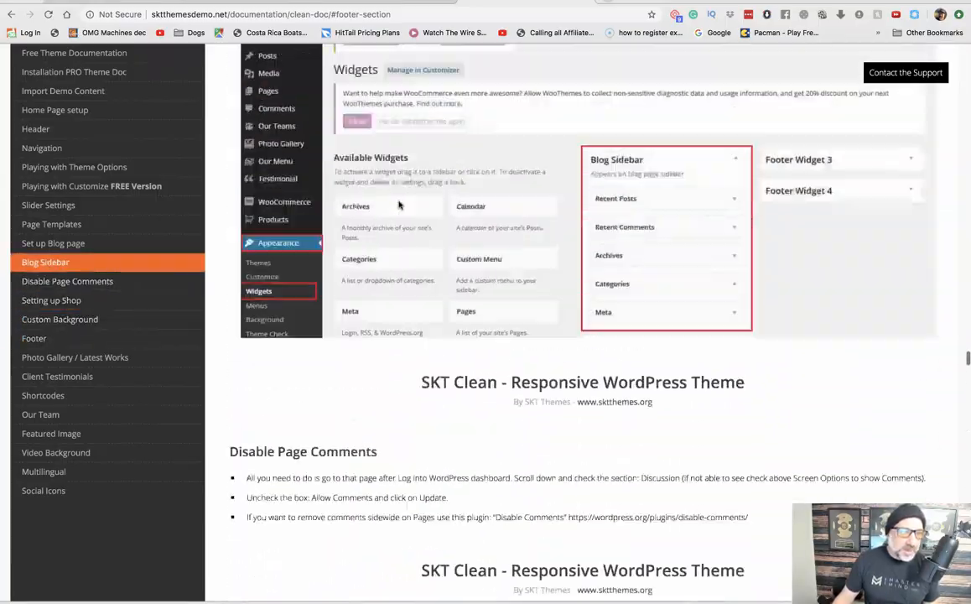
{"action": "left_click", "coordinate": [74, 167]}
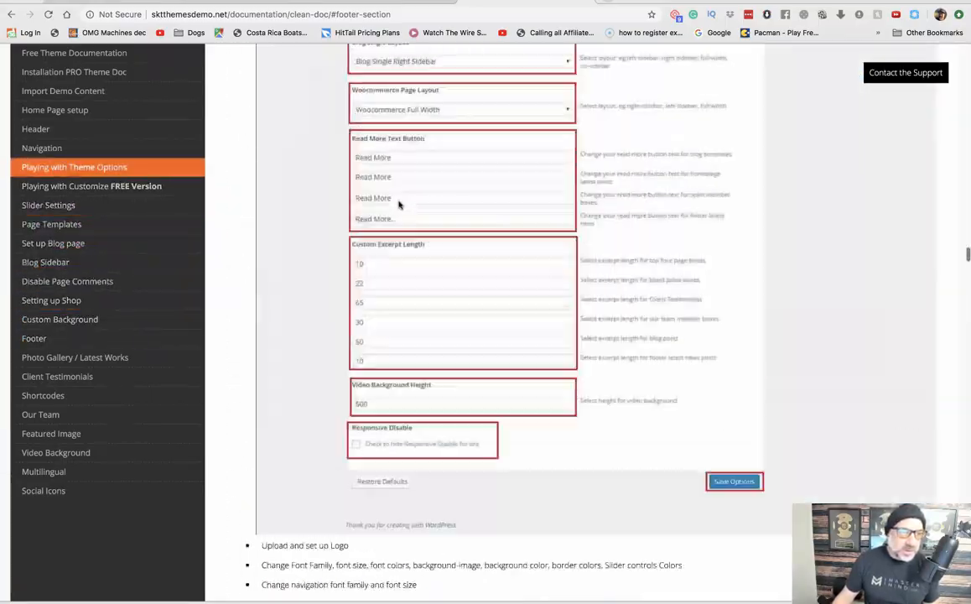